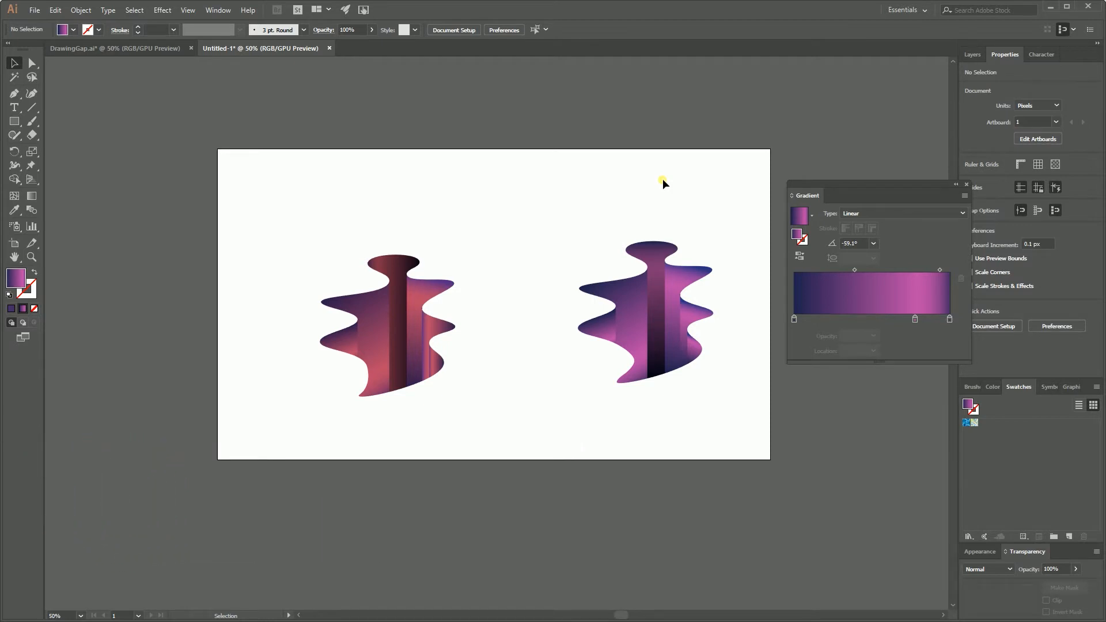
# Create a new blank 1920 × 1080 px document from the Web-Large preset
pyautogui.press('ctrl+n')
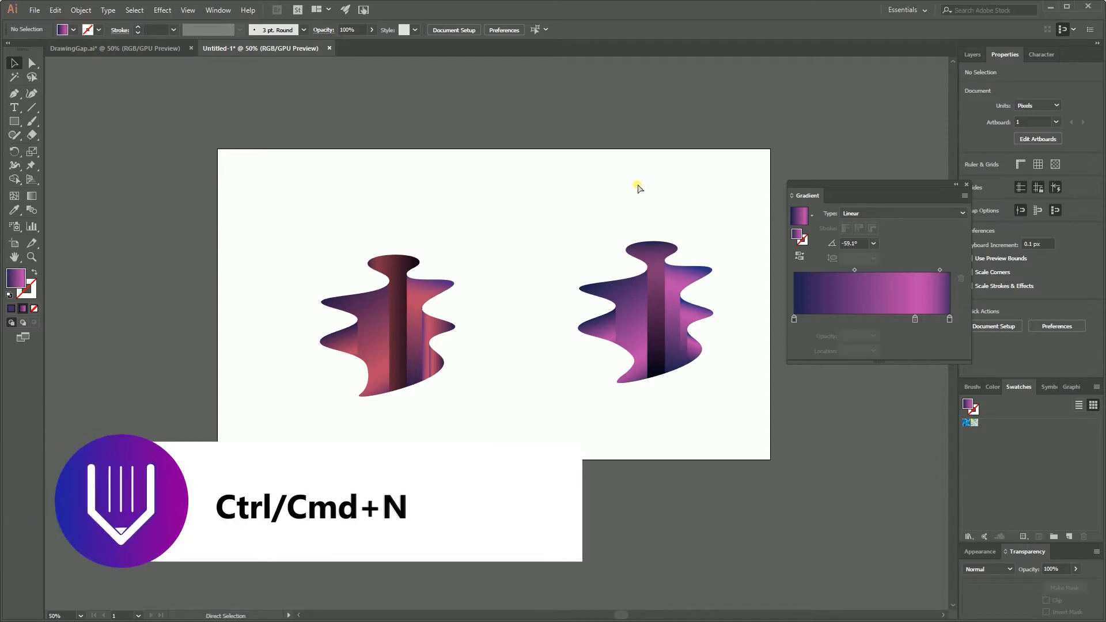
pyautogui.press('ctrl+n')
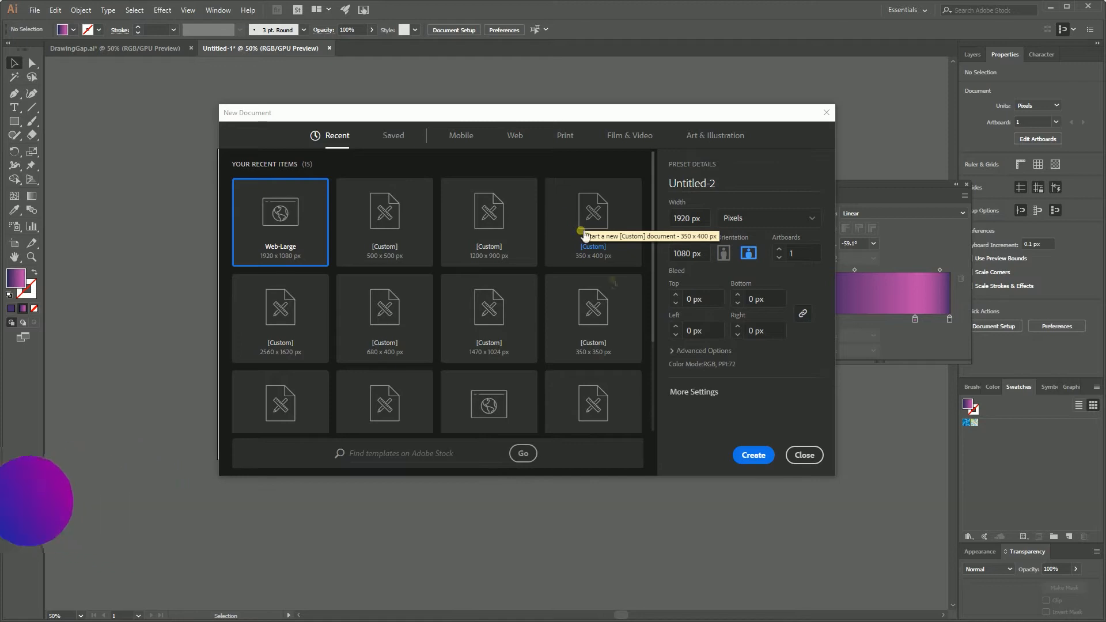
pyautogui.click(752, 455)
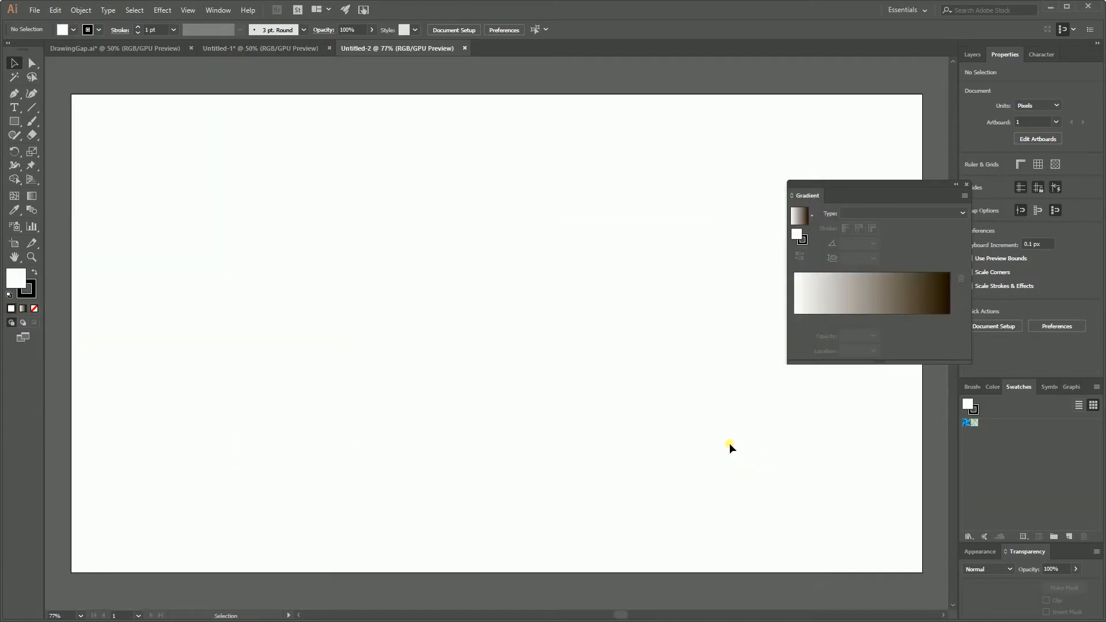
pyautogui.moveTo(308, 219)
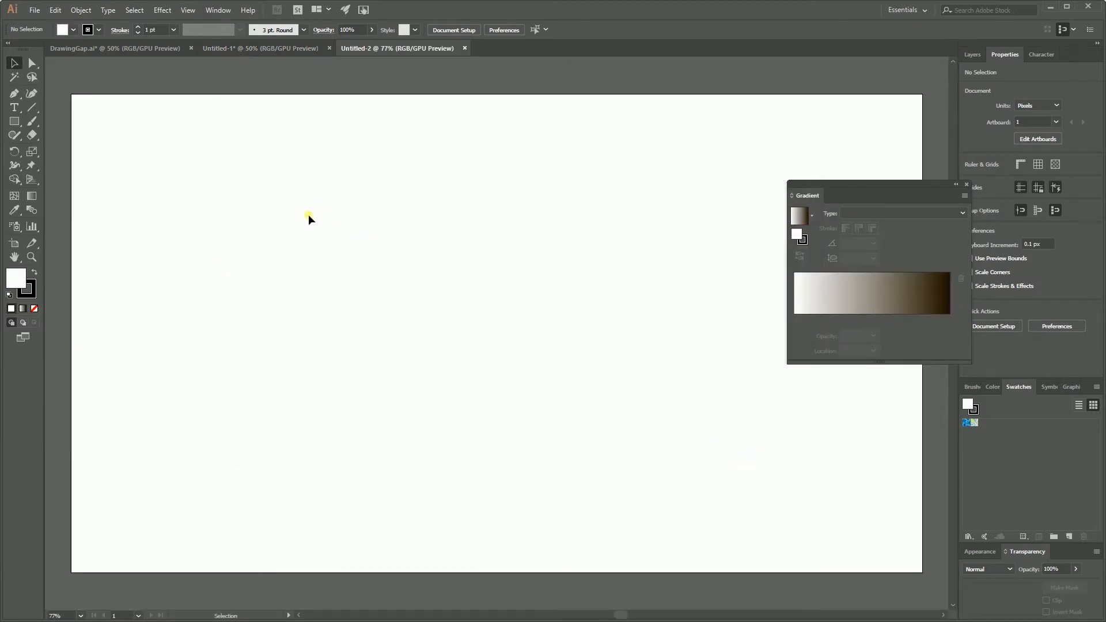
pyautogui.moveTo(173, 192)
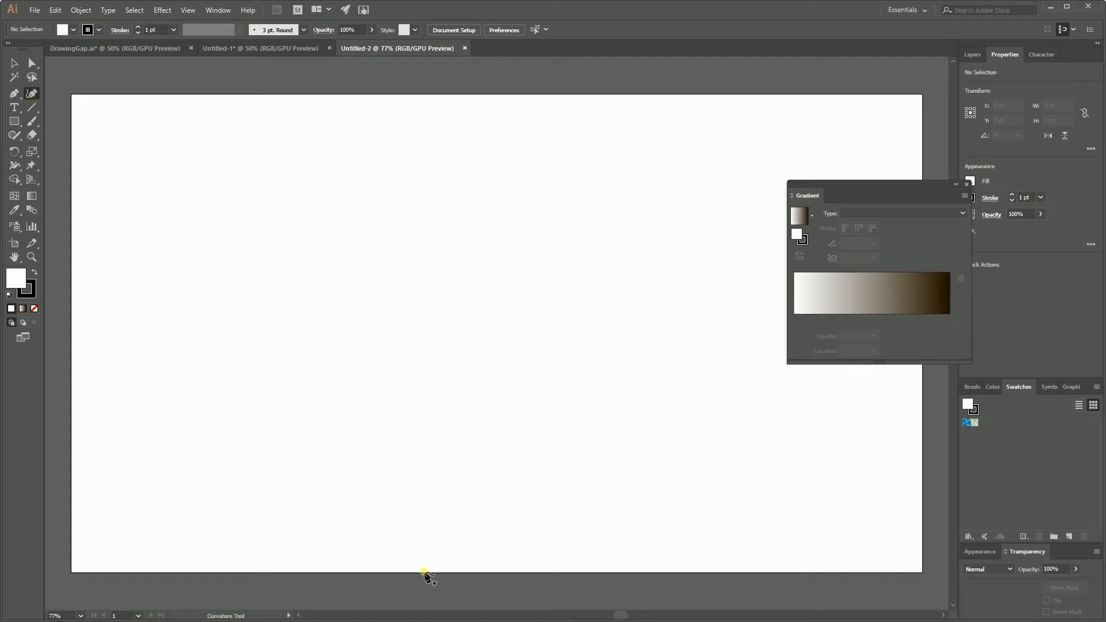
pyautogui.moveTo(413, 487)
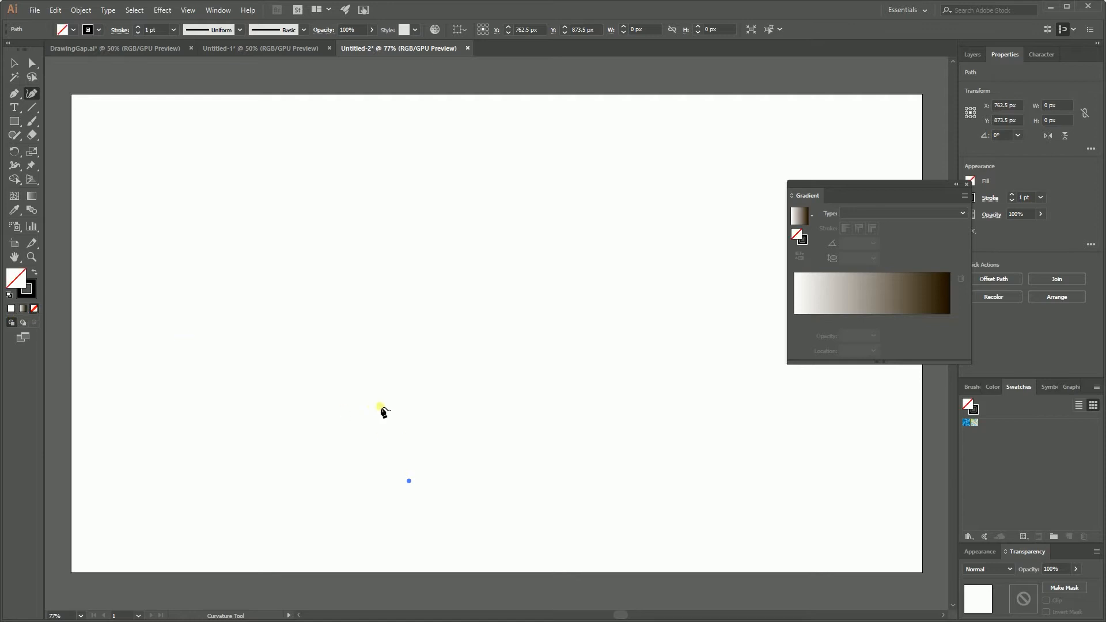
pyautogui.moveTo(371, 428)
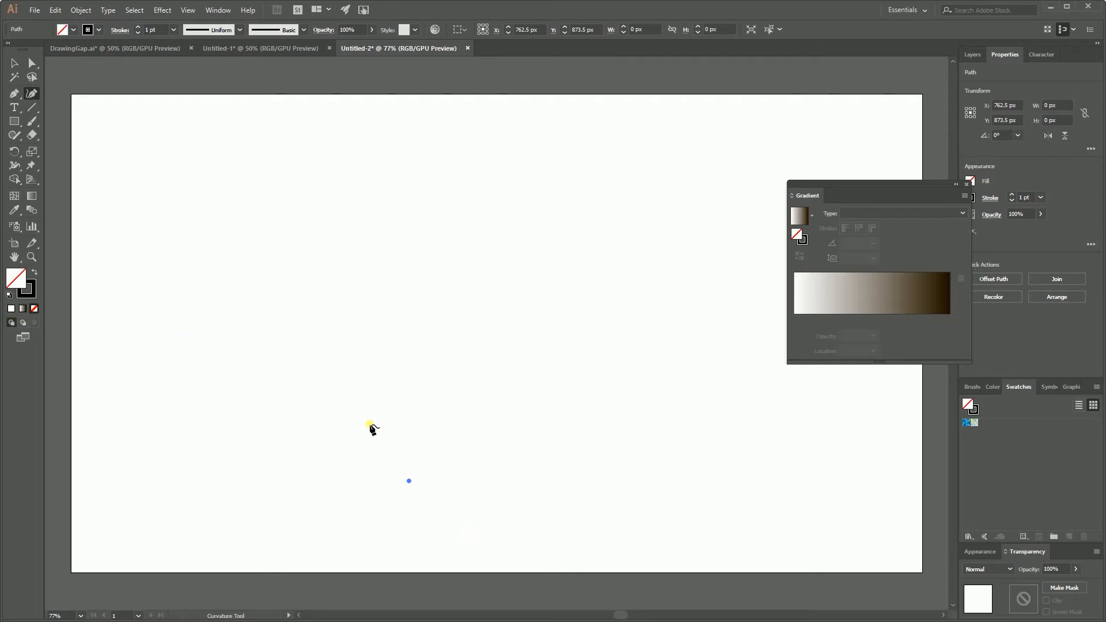
# Place Curvature Tool points upward from the bottom tip to shape the wavy left edge
pyautogui.click(408, 480)
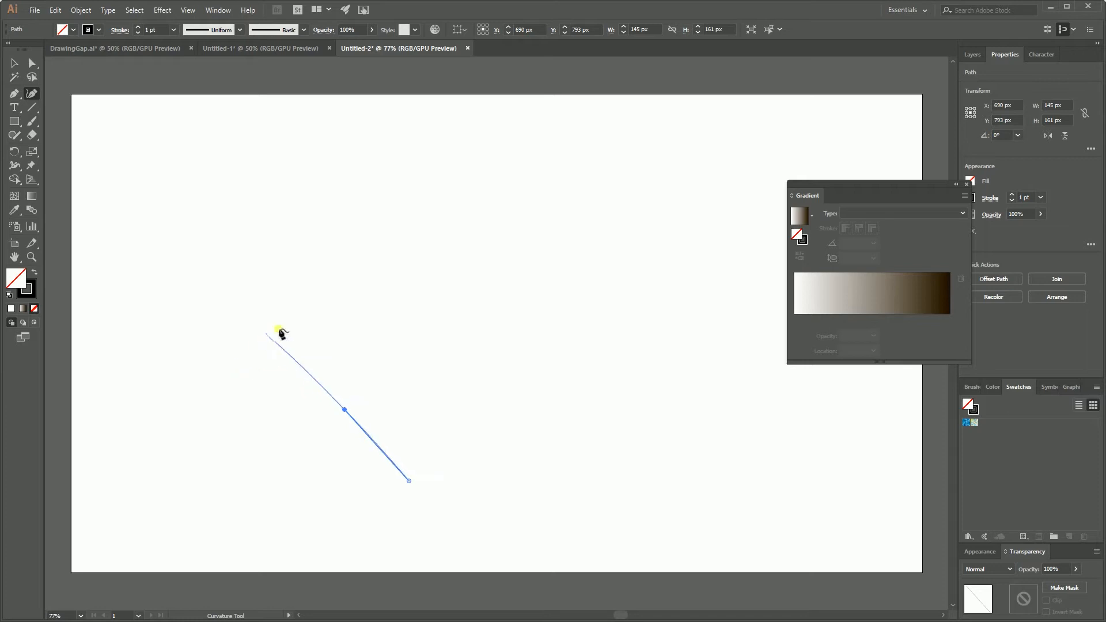
pyautogui.click(413, 374)
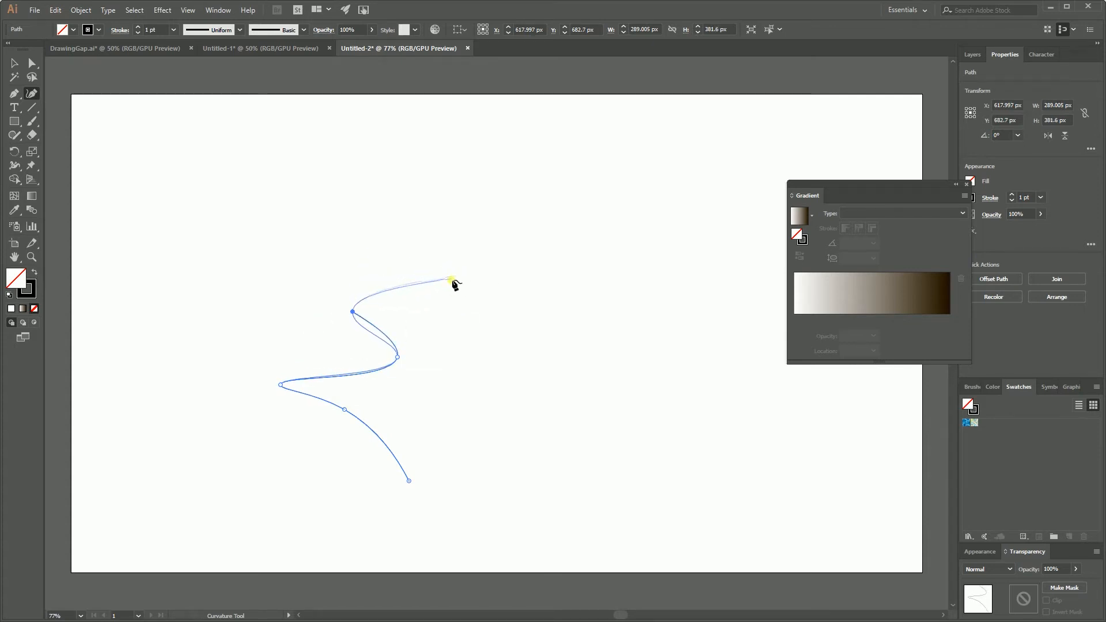
# Curve the outline across the top and down the right side, closing it, then select it
pyautogui.moveTo(453, 281); pyautogui.dragTo(459, 252)
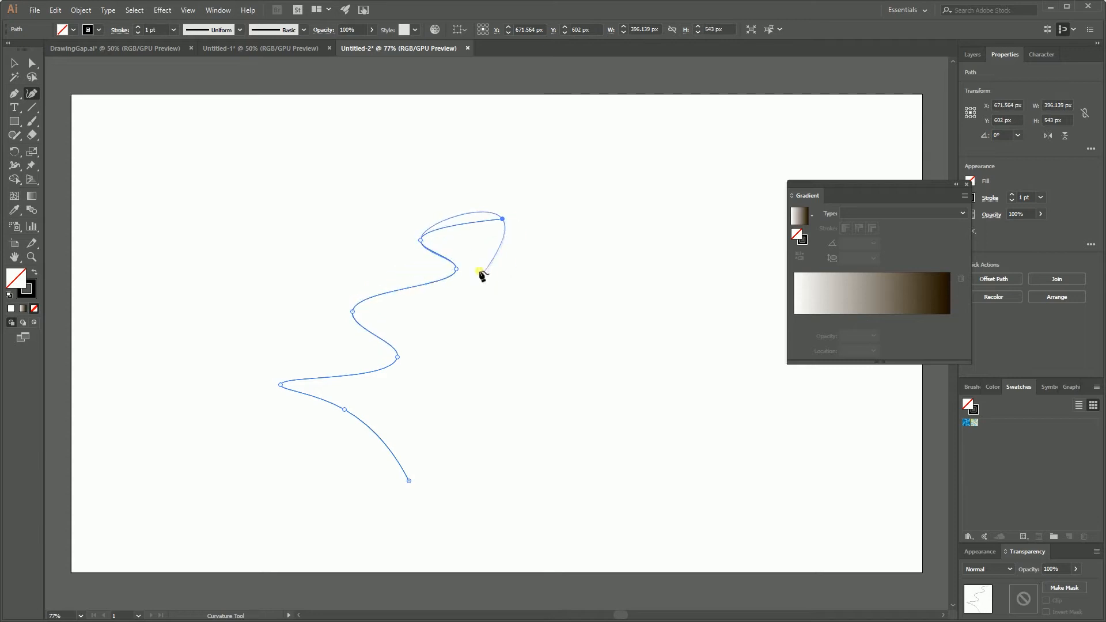
pyautogui.click(503, 352)
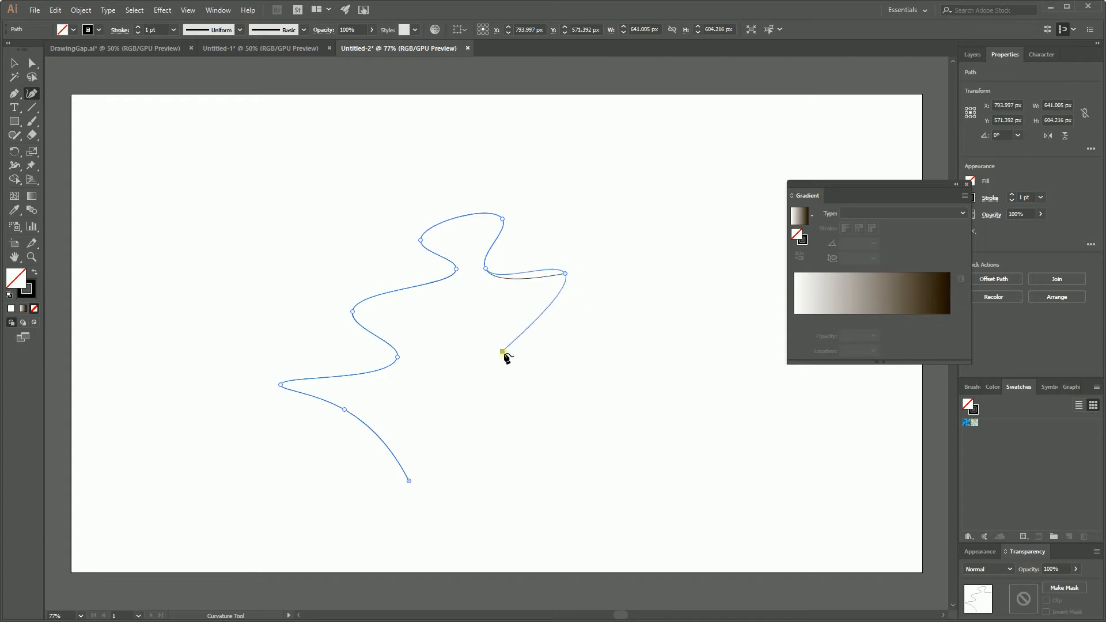
pyautogui.click(502, 353)
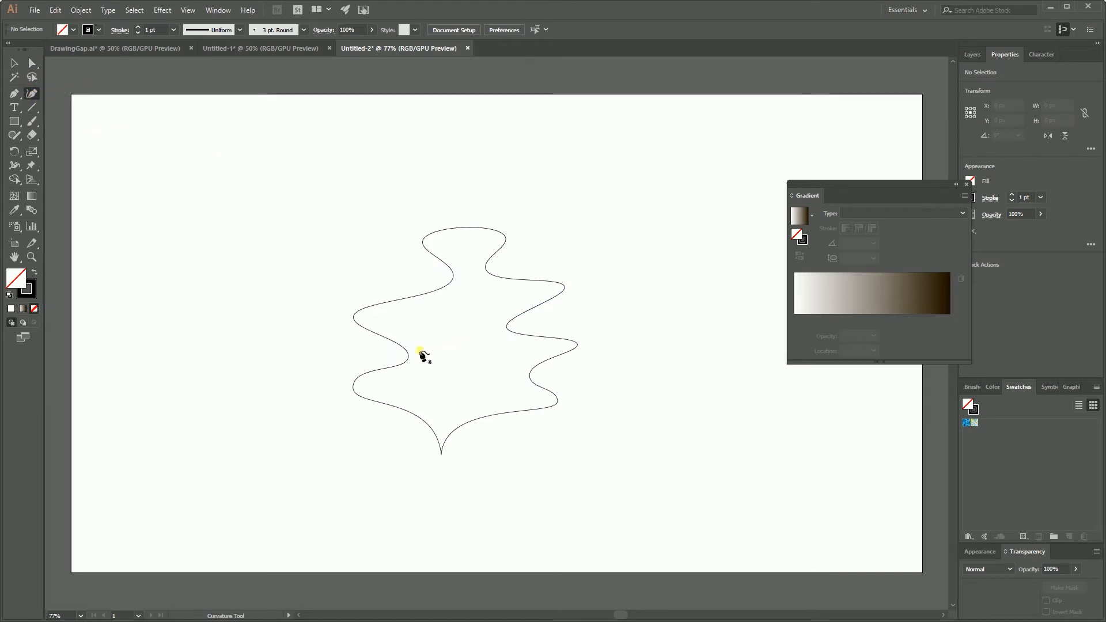
pyautogui.click(409, 352)
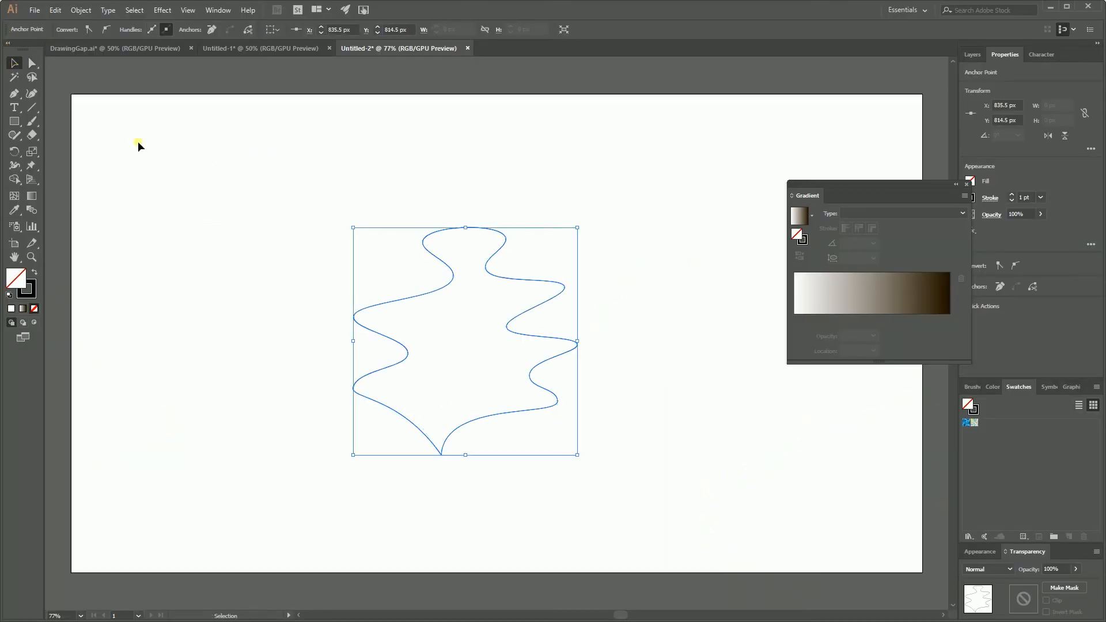
# Deselect the outline and draw five vertical lines through the vase with the Line Segment Tool
pyautogui.click(194, 225)
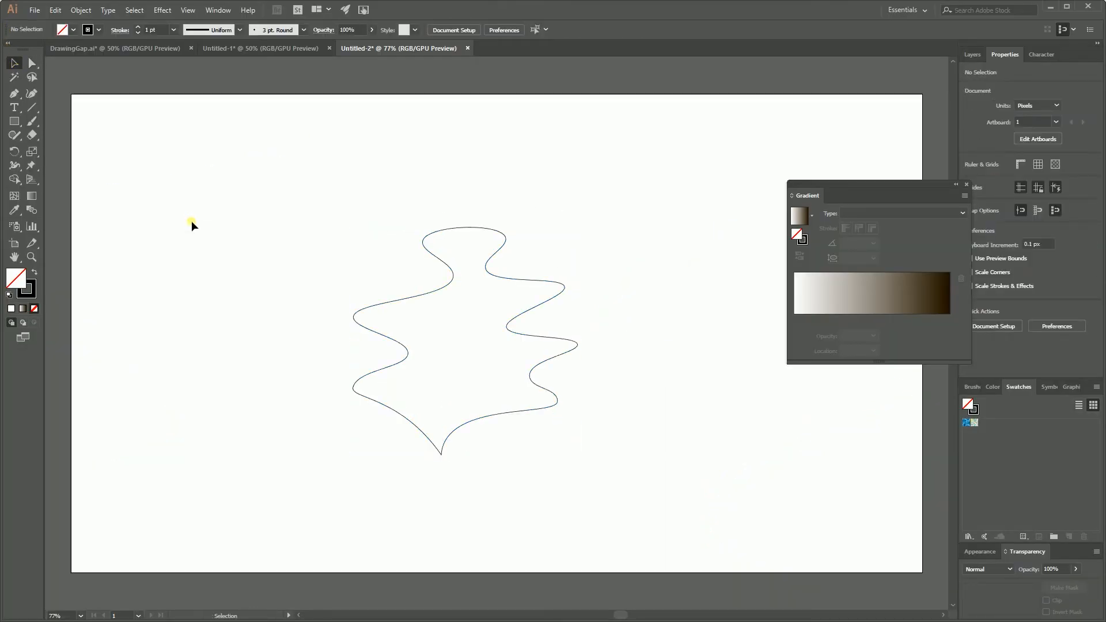
pyautogui.click(31, 107)
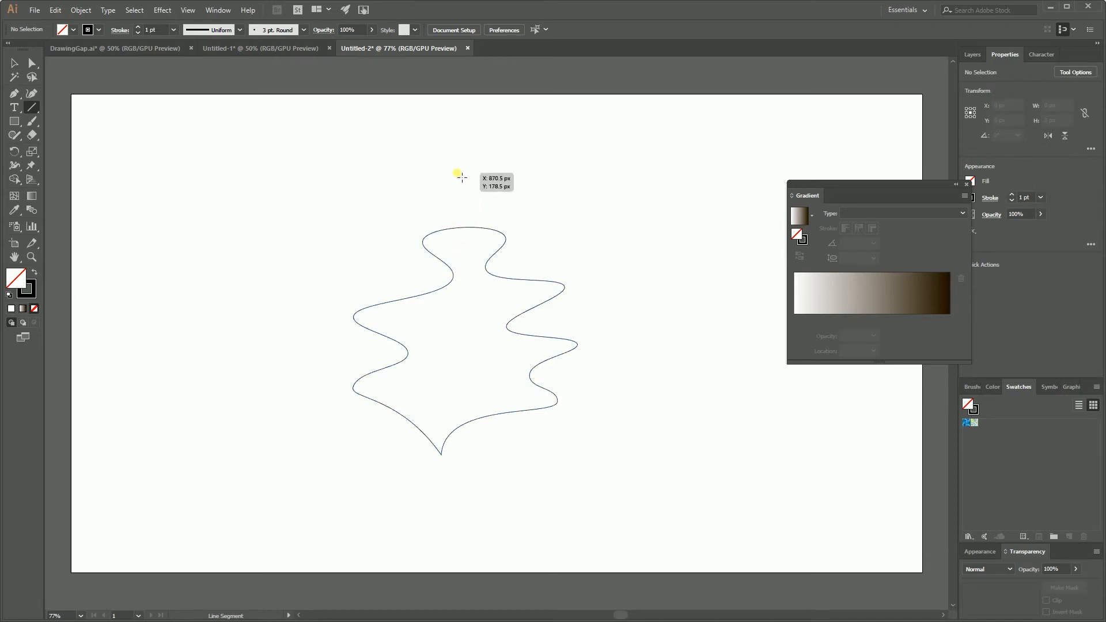
pyautogui.moveTo(458, 152)
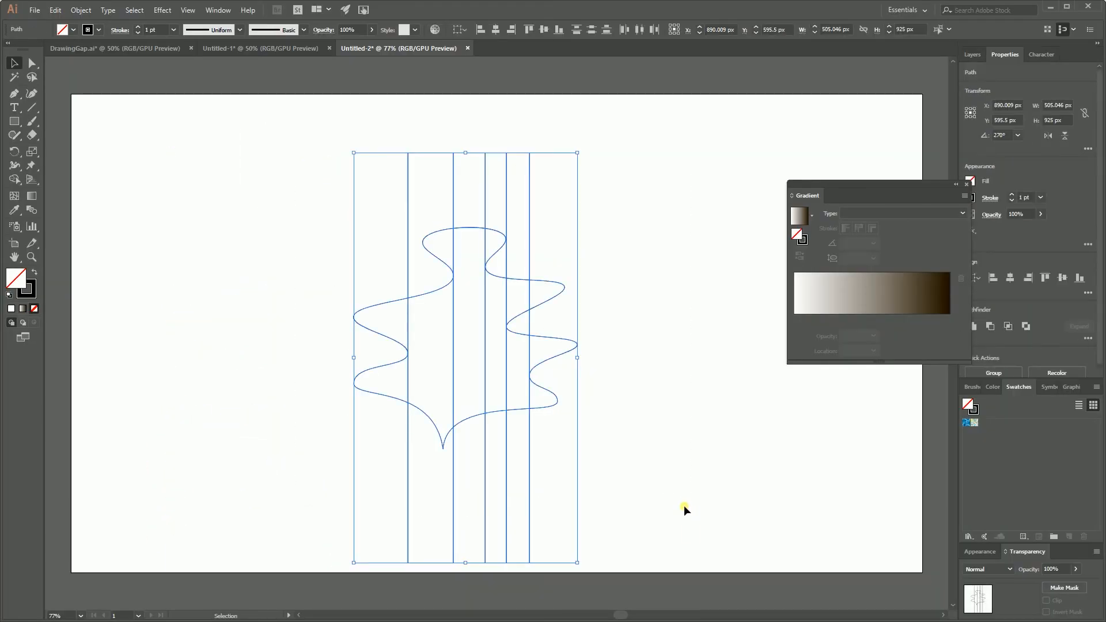
pyautogui.click(14, 179)
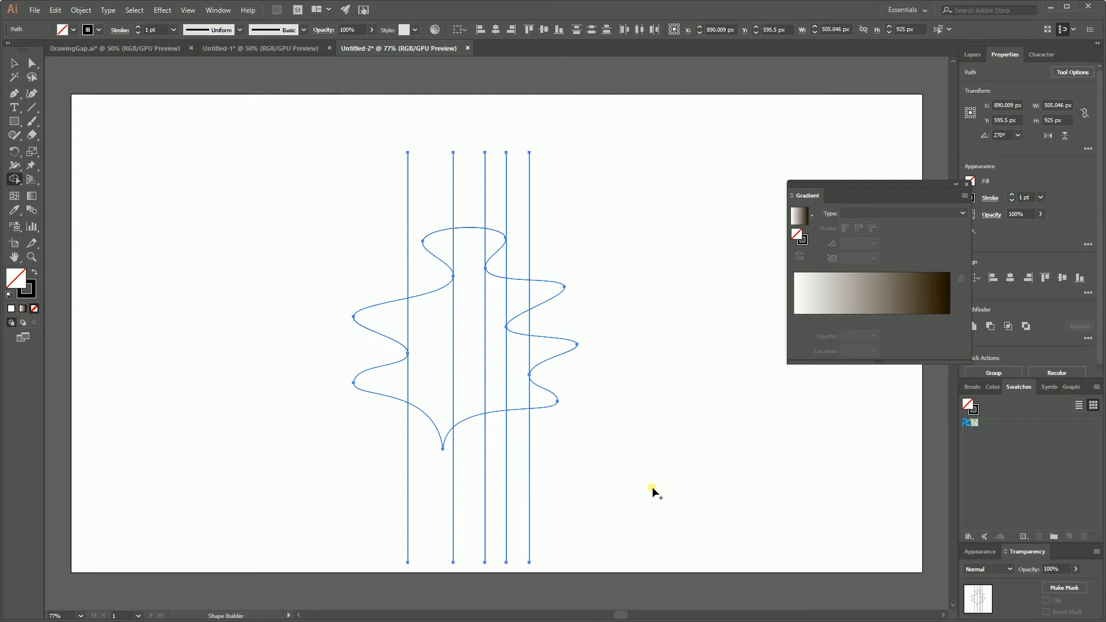
pyautogui.moveTo(390, 388)
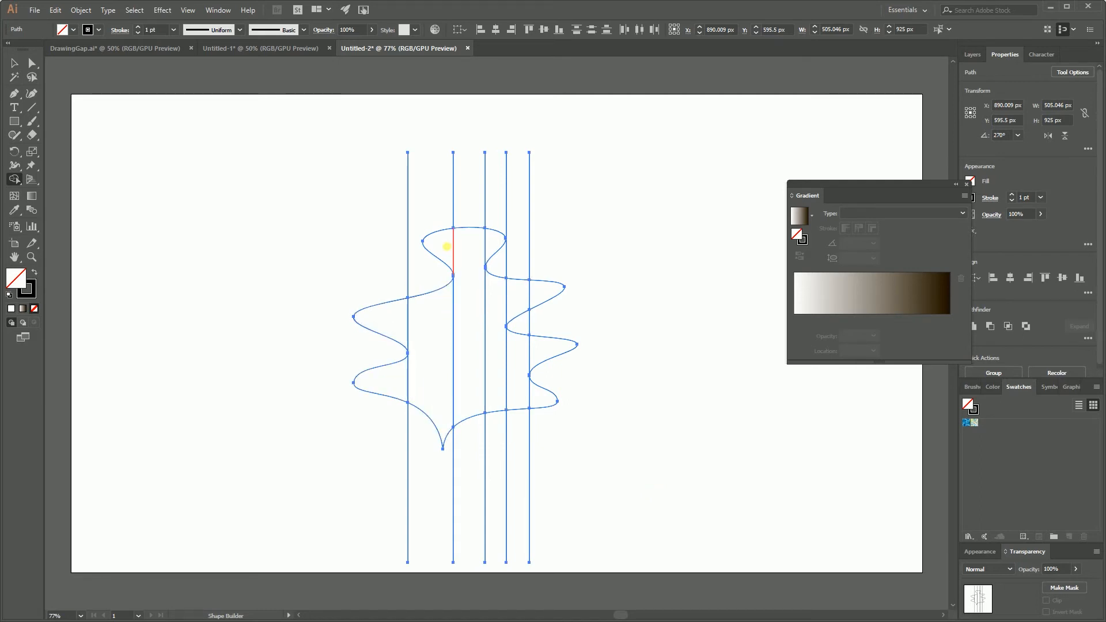
# Select the outline and lines, and remove the line parts lying outside the vase
pyautogui.click(511, 360)
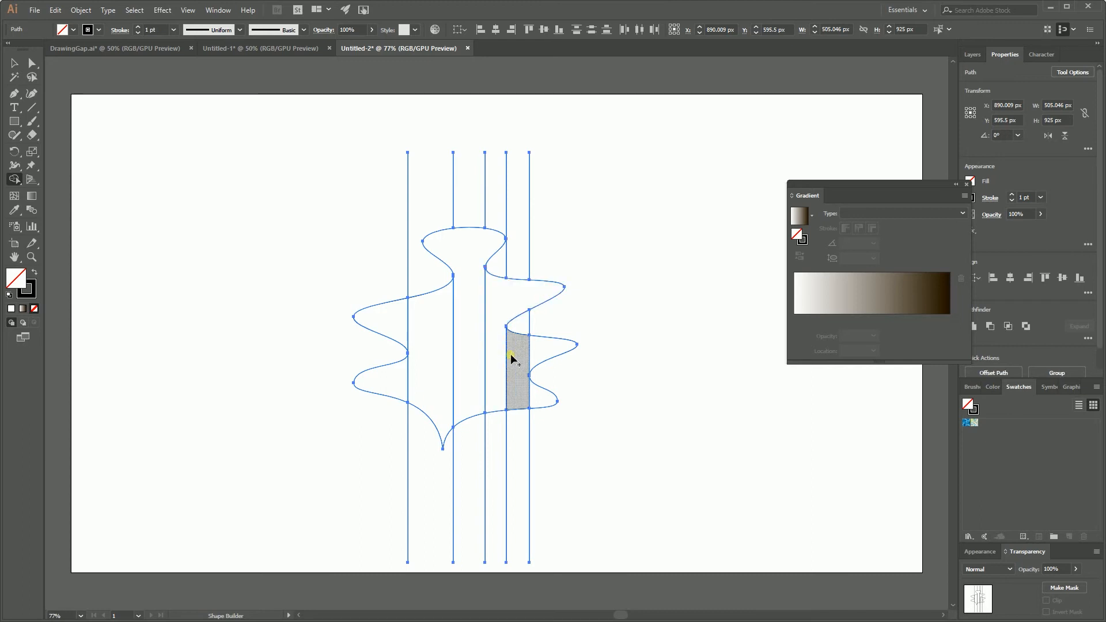
pyautogui.click(13, 63)
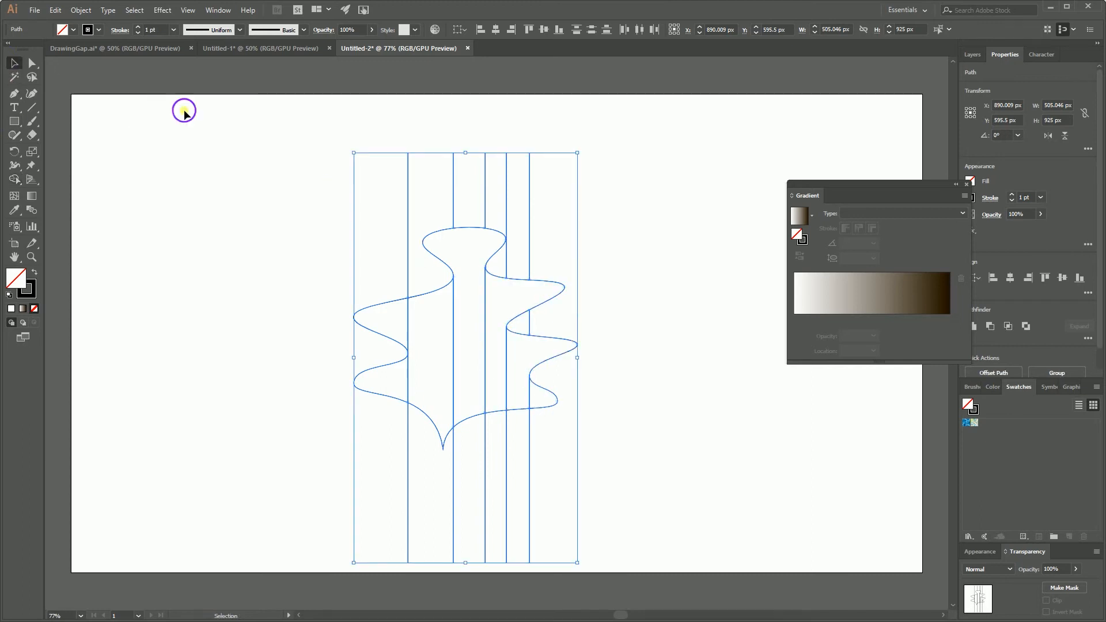
pyautogui.click(327, 474)
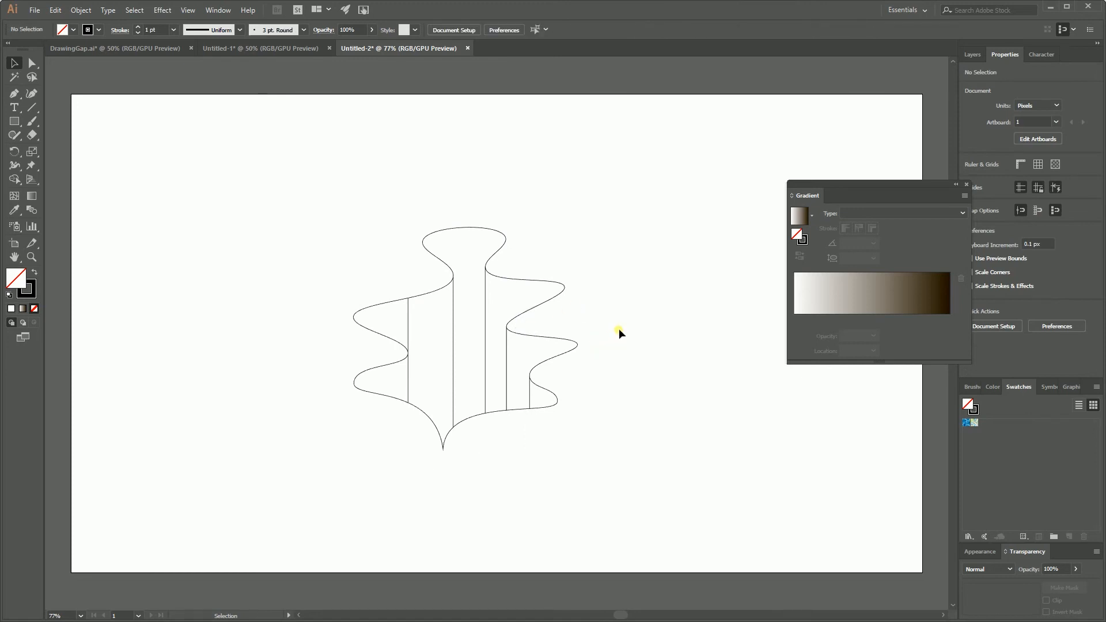
pyautogui.moveTo(581, 312)
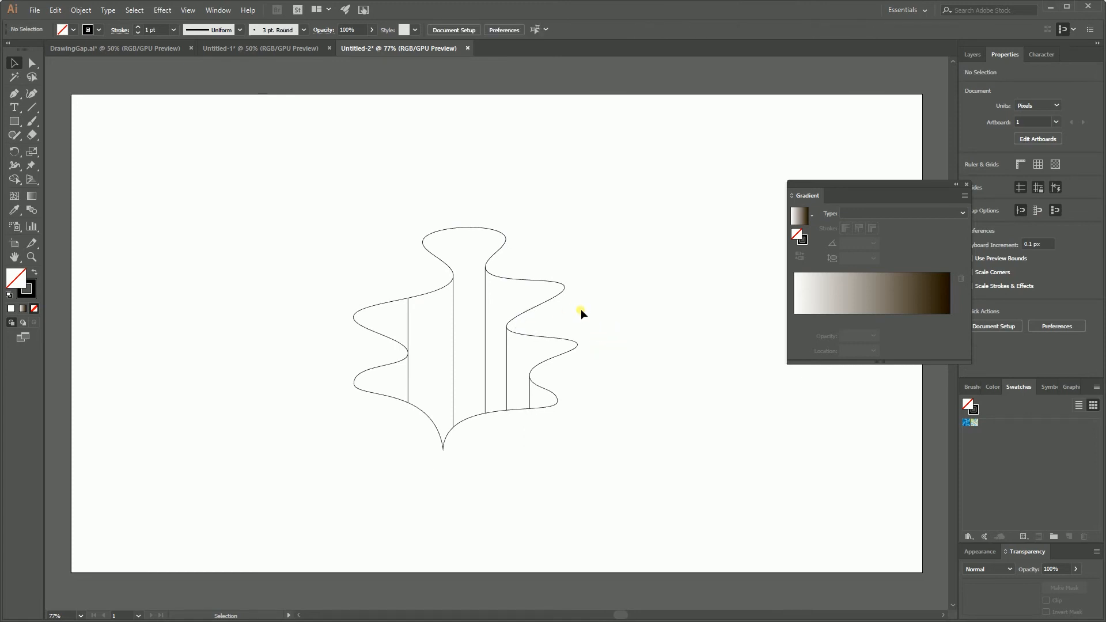
pyautogui.moveTo(573, 222)
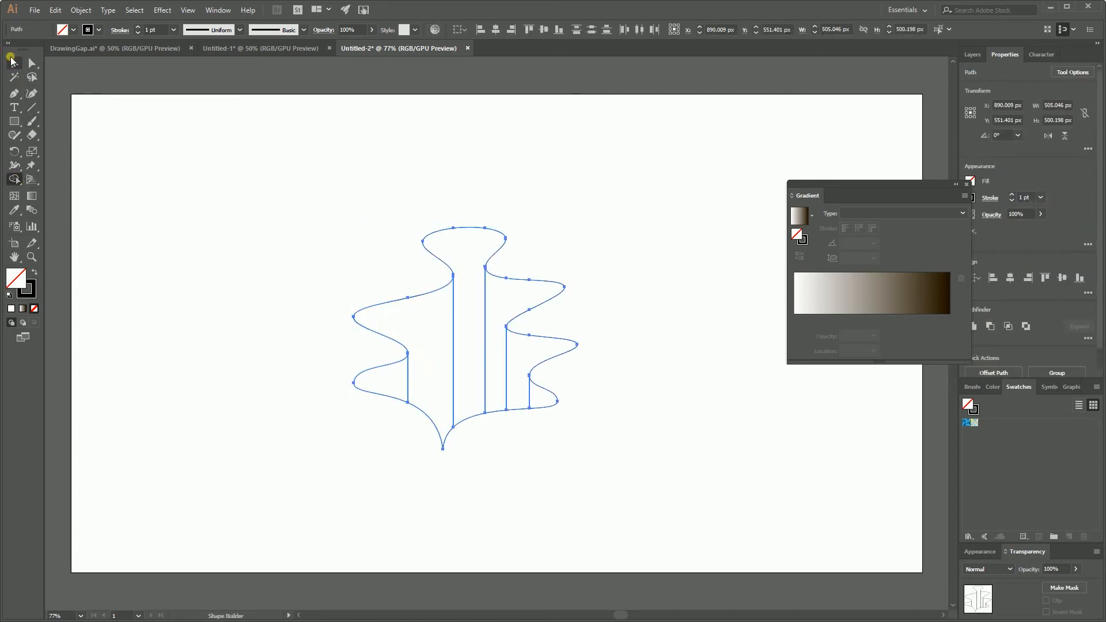
# Import the reference vase from Untitled-1, then give the panels pink-to-purple linear gradients using the Eyedropper
pyautogui.click(260, 48)
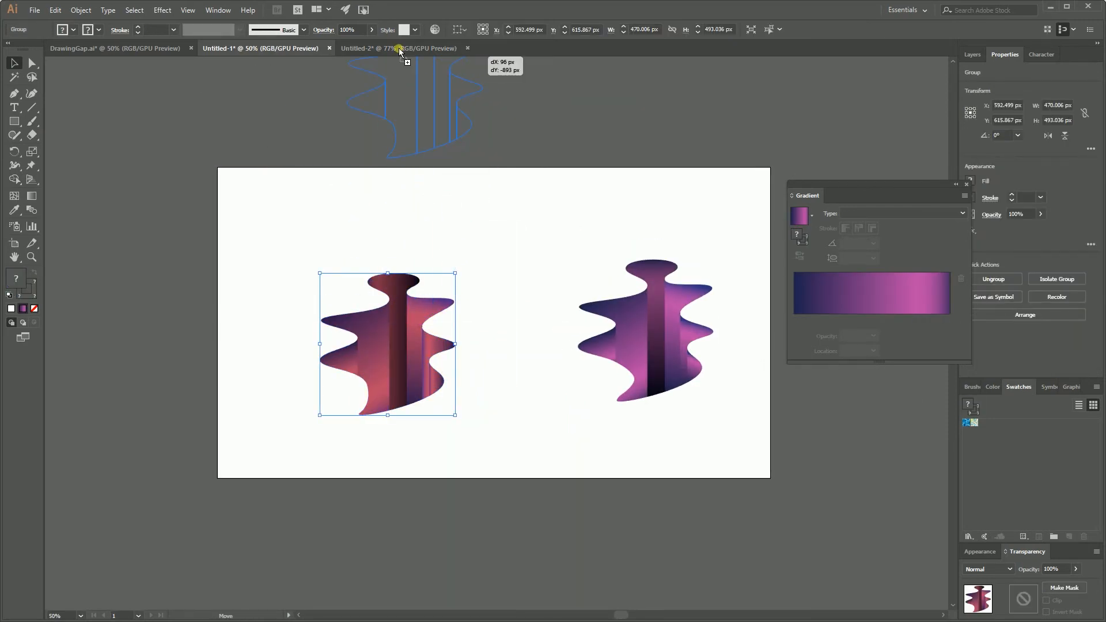
pyautogui.click(398, 48)
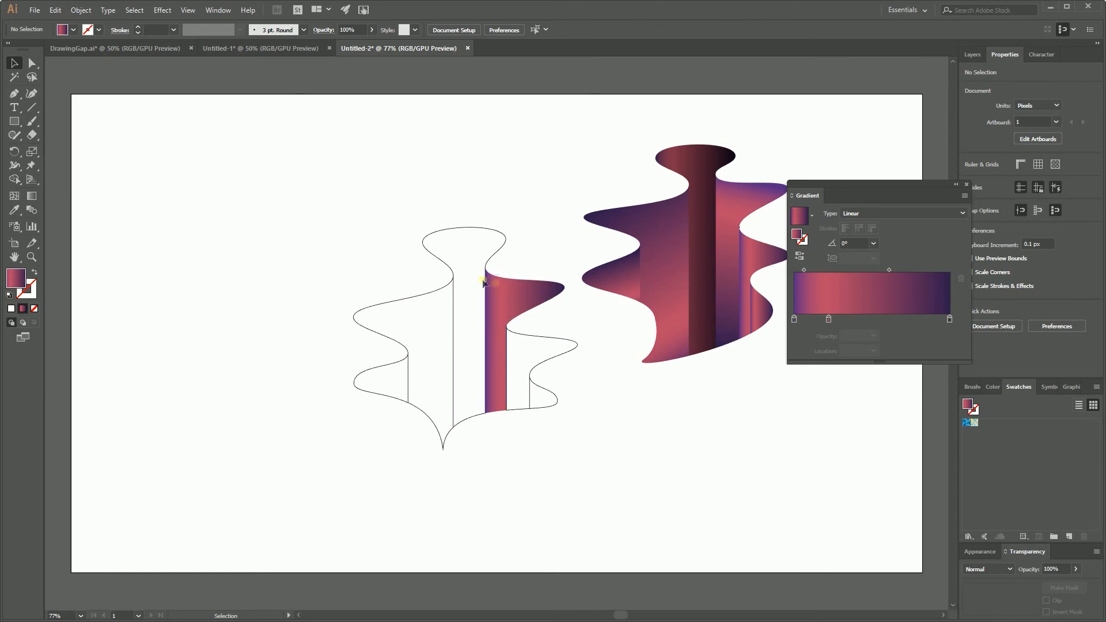
pyautogui.click(524, 338)
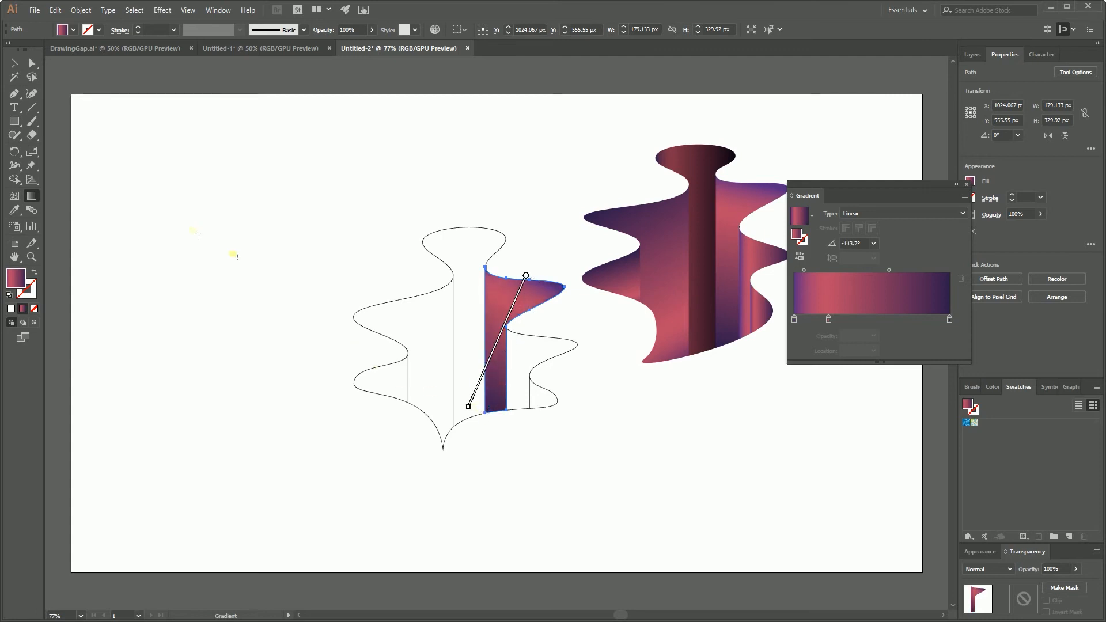
pyautogui.click(159, 191)
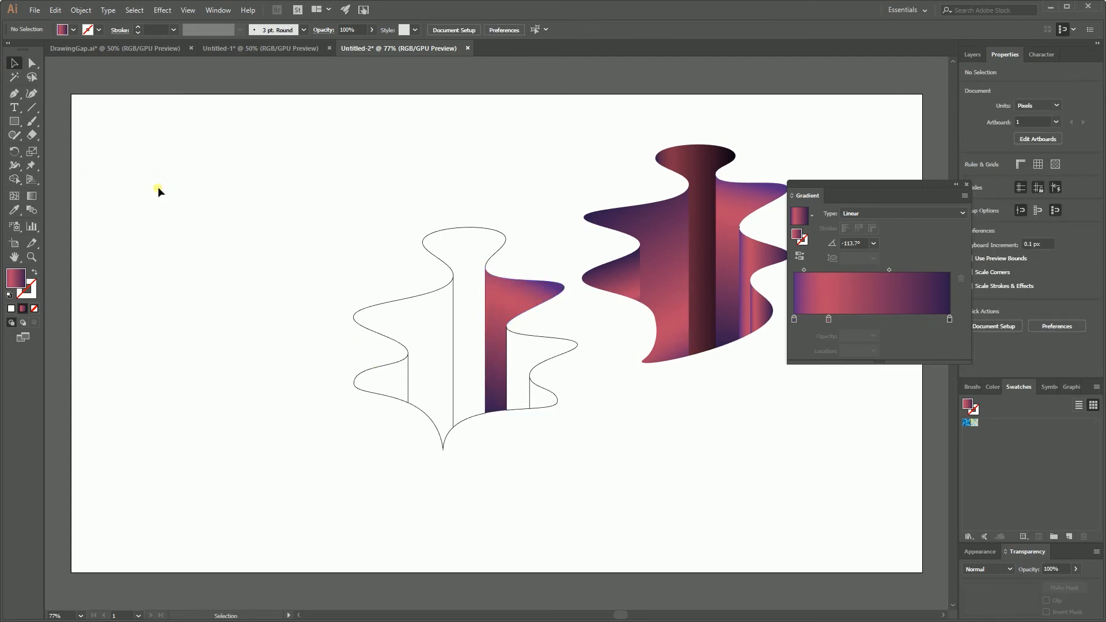
pyautogui.click(522, 317)
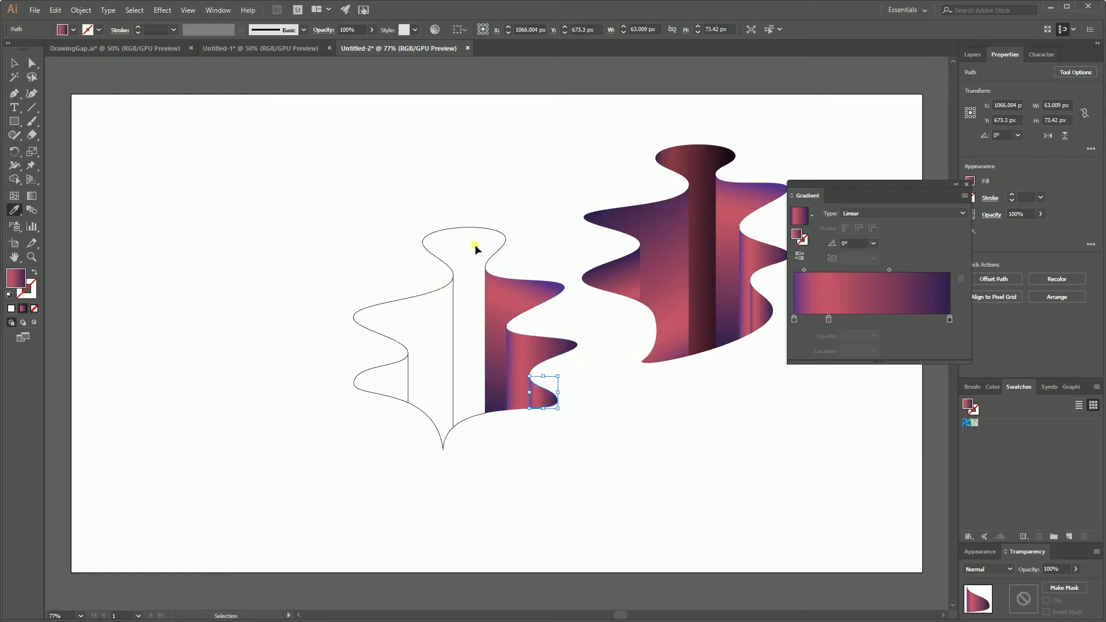
pyautogui.click(462, 254)
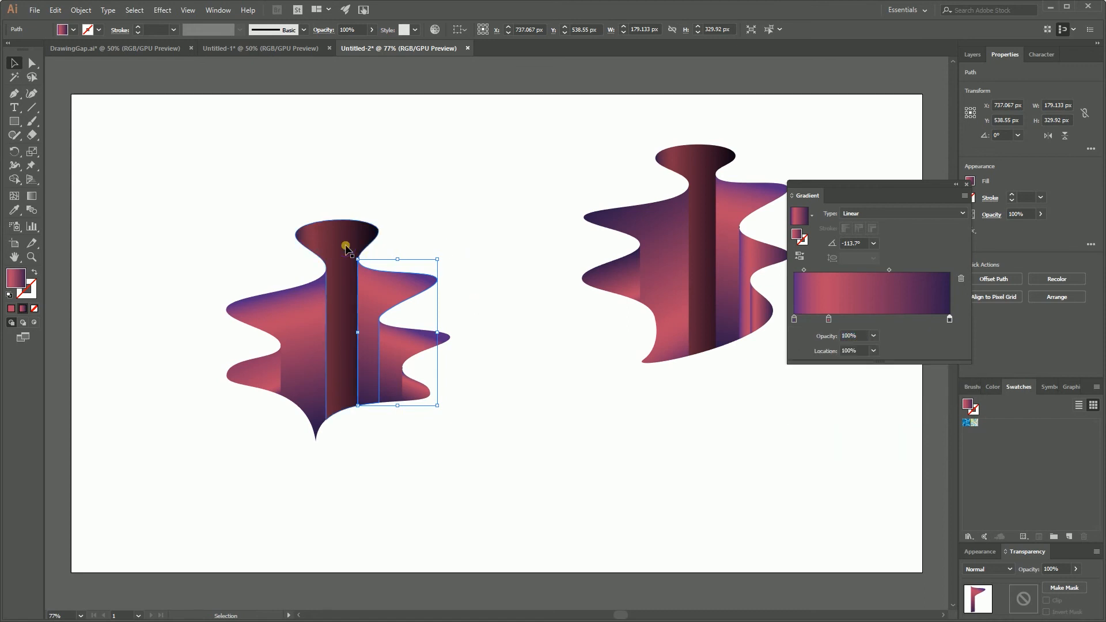
# Darken the central column's gradient with Recolor Artwork and delete the reference vase
pyautogui.click(317, 198)
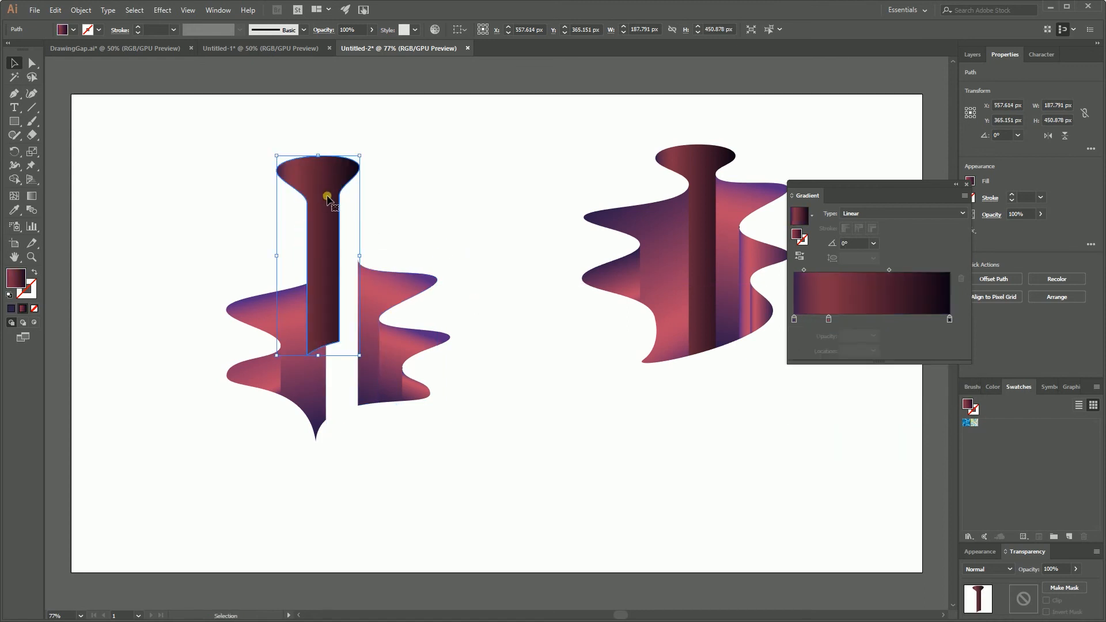
pyautogui.click(31, 63)
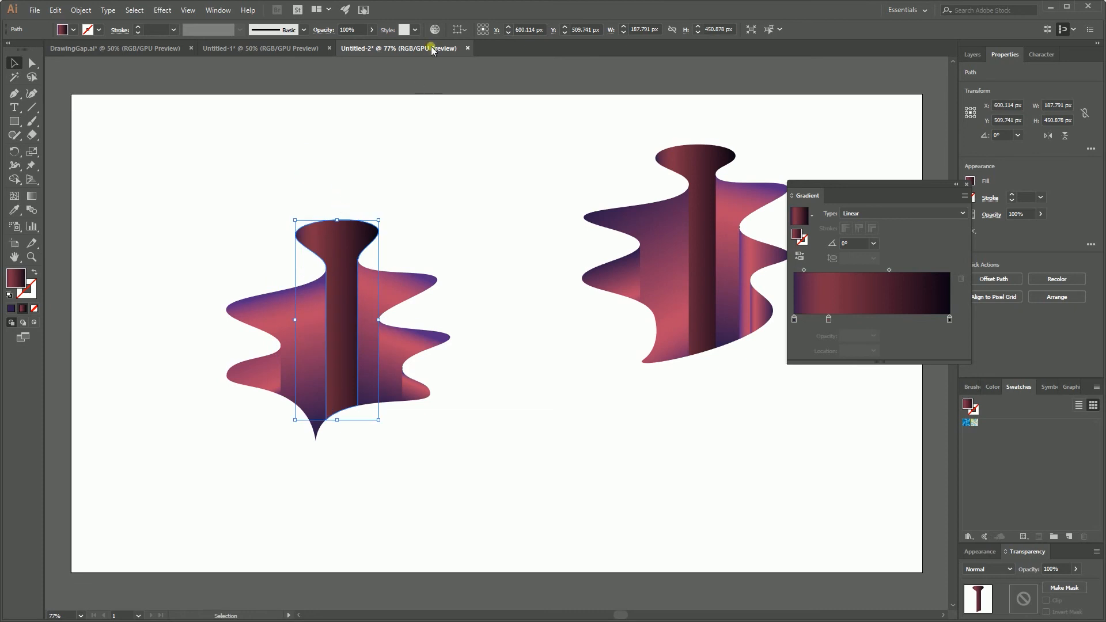
pyautogui.click(1056, 279)
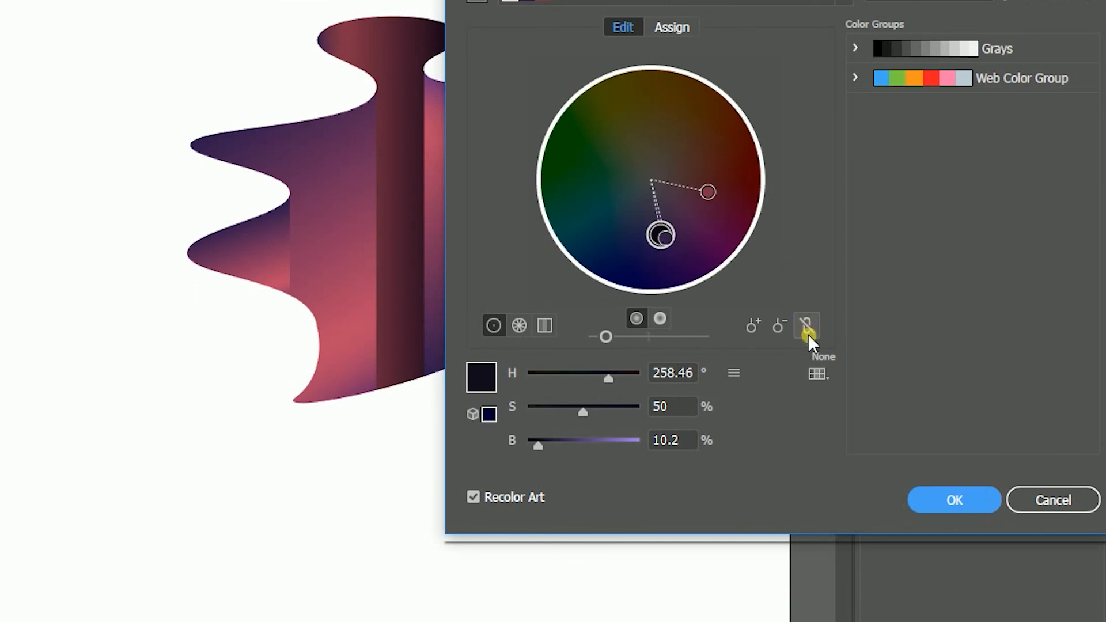
pyautogui.click(807, 325)
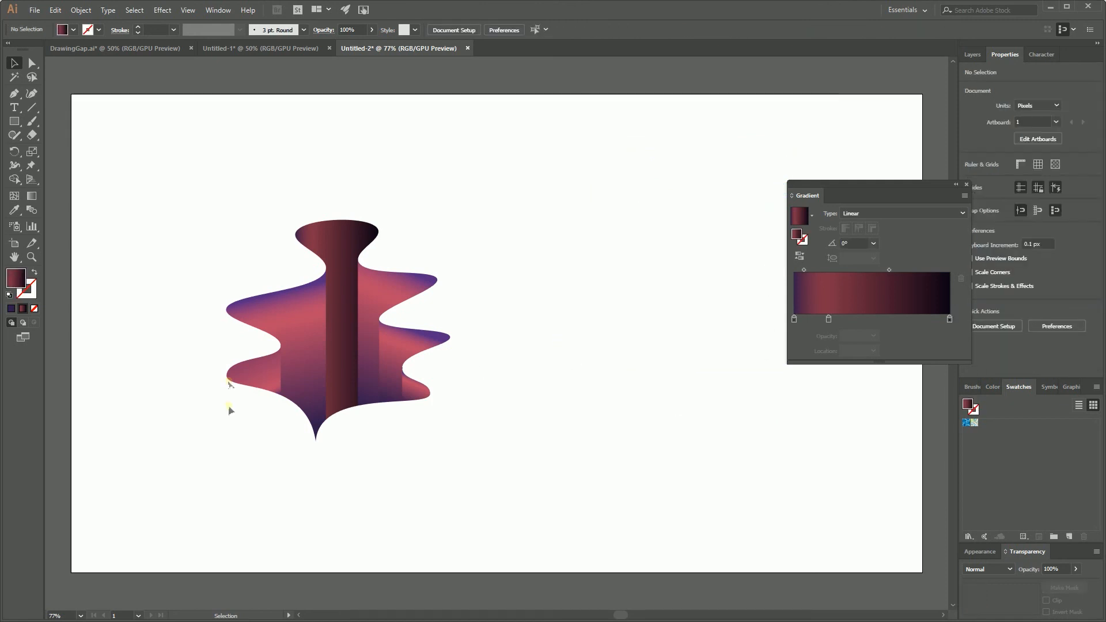
# Adjust the left wing and small left lobe gradient stops, shading the lobe mostly pink
pyautogui.click(275, 352)
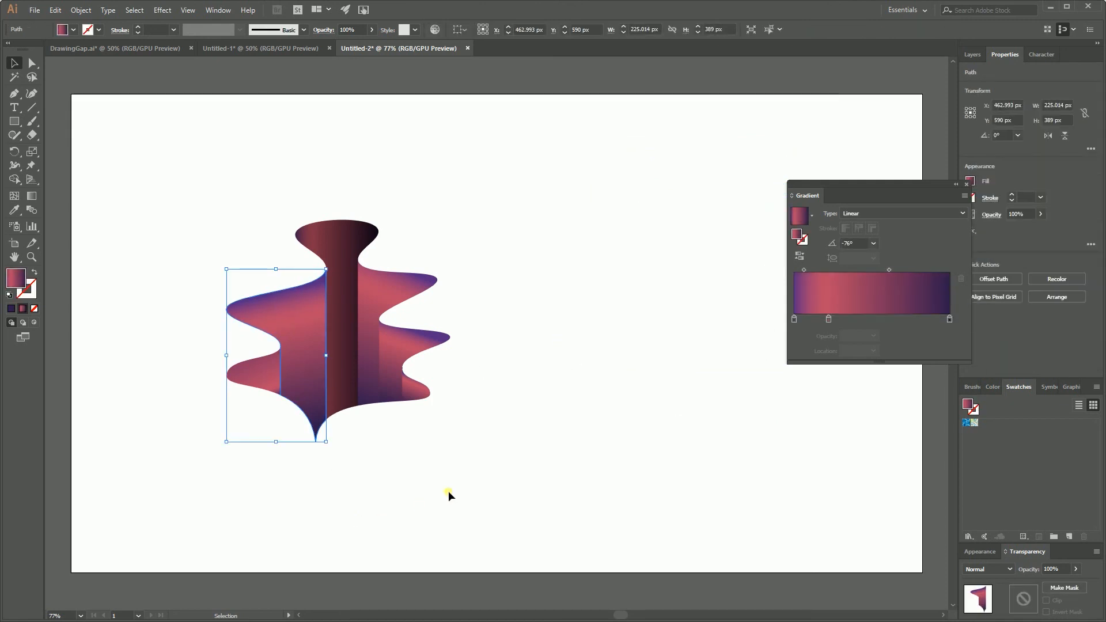
pyautogui.click(271, 391)
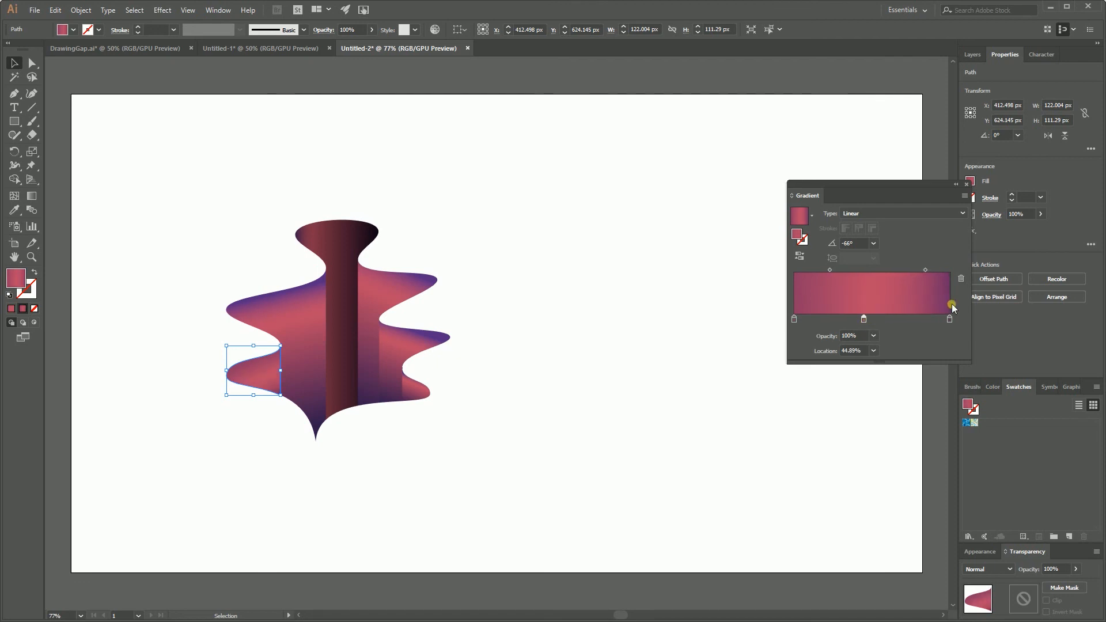
pyautogui.moveTo(940, 333)
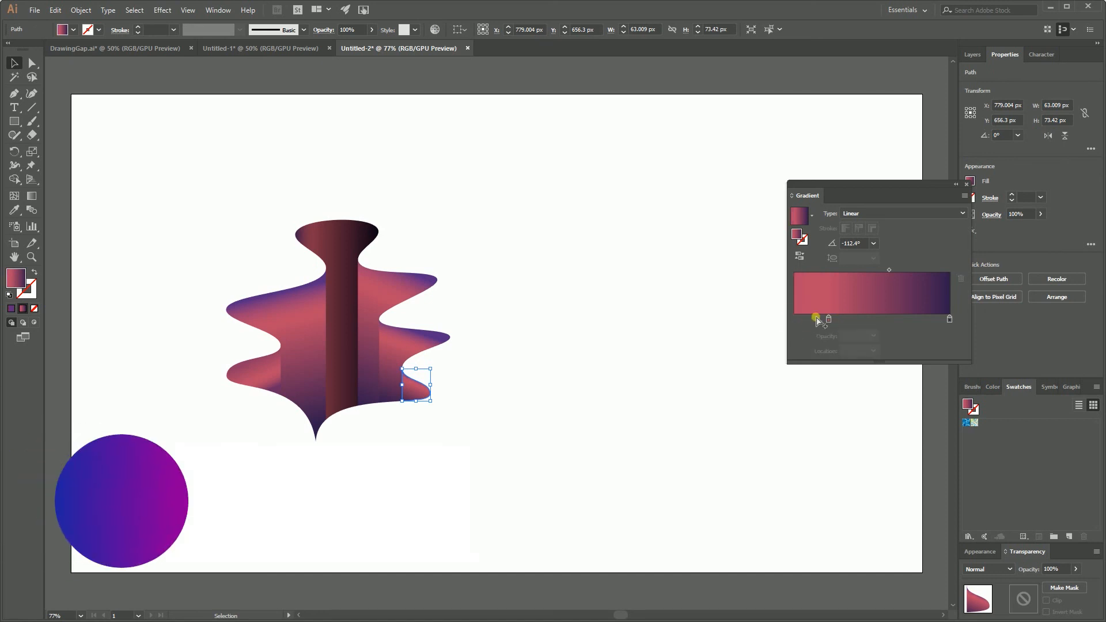
pyautogui.click(629, 405)
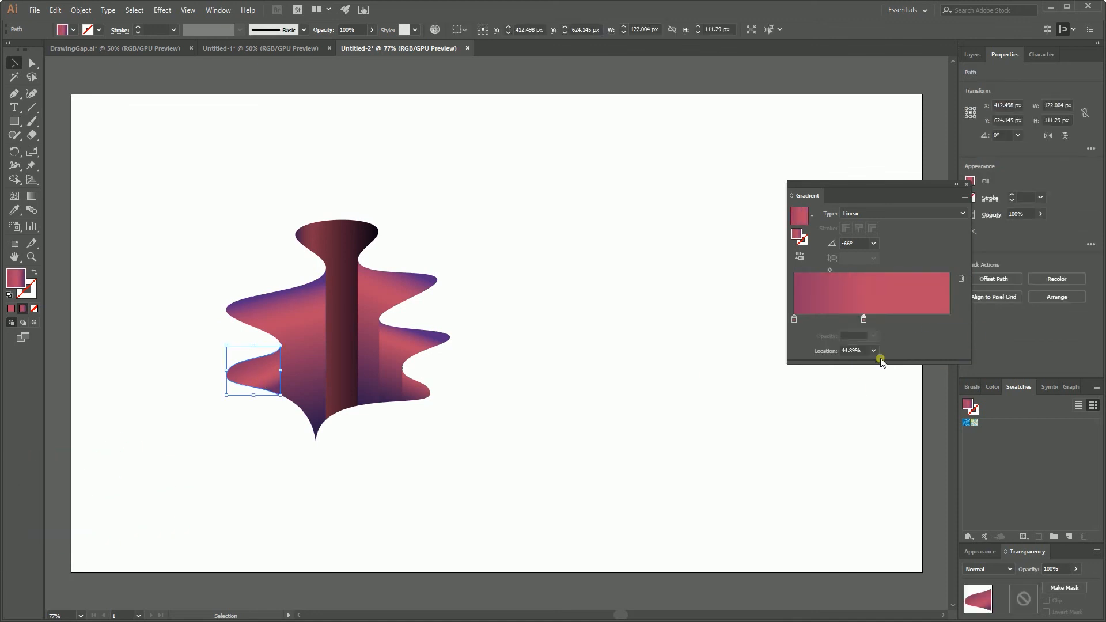
pyautogui.click(586, 383)
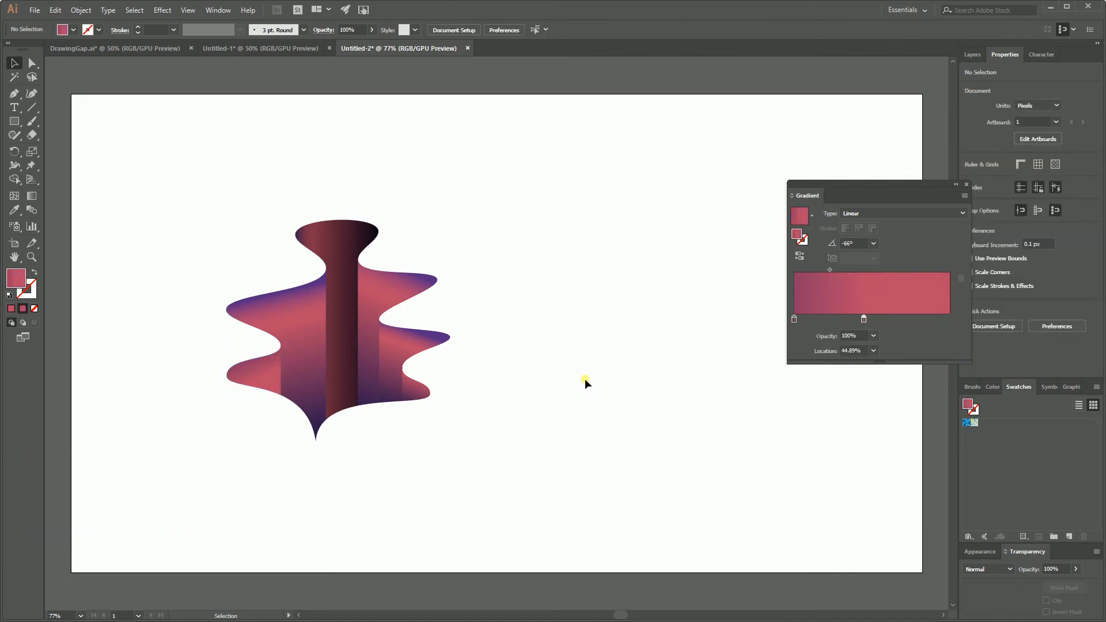